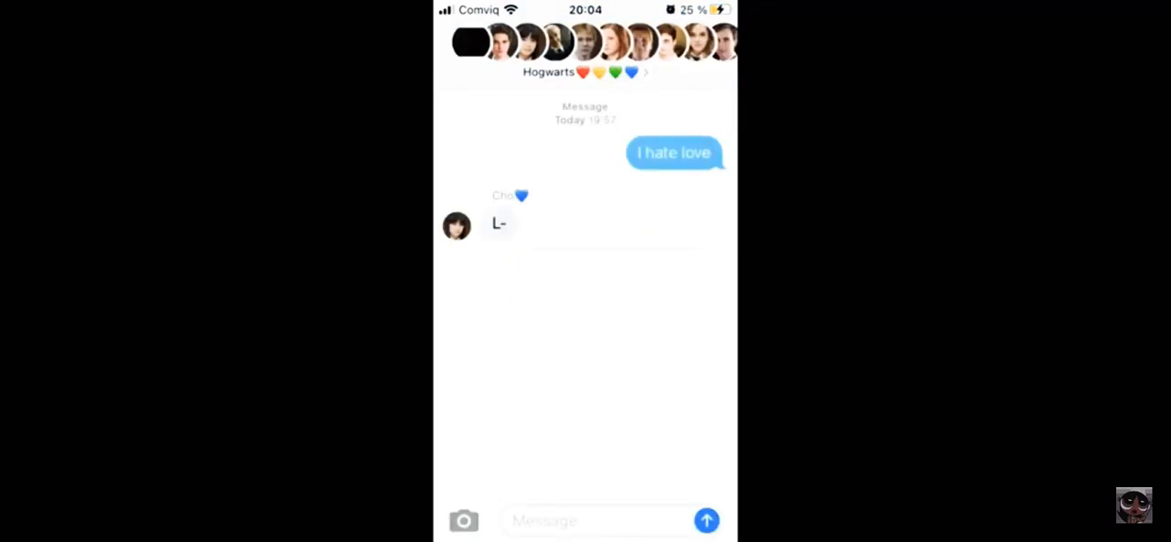
# Send the reply "Is for the way u leave me on read" to the Hogwarts group chat
pyautogui.click(707, 519)
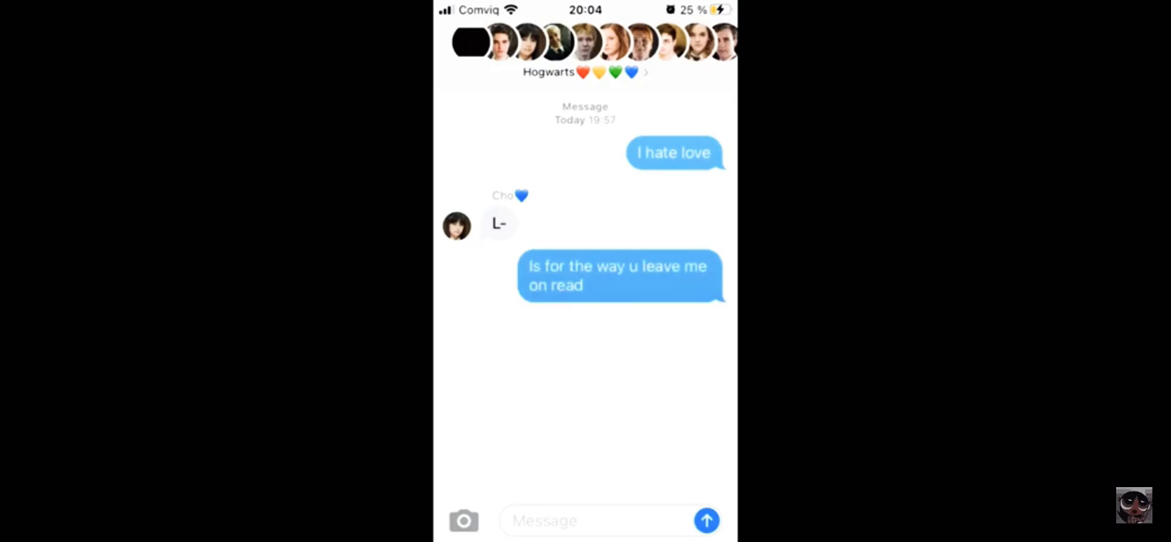